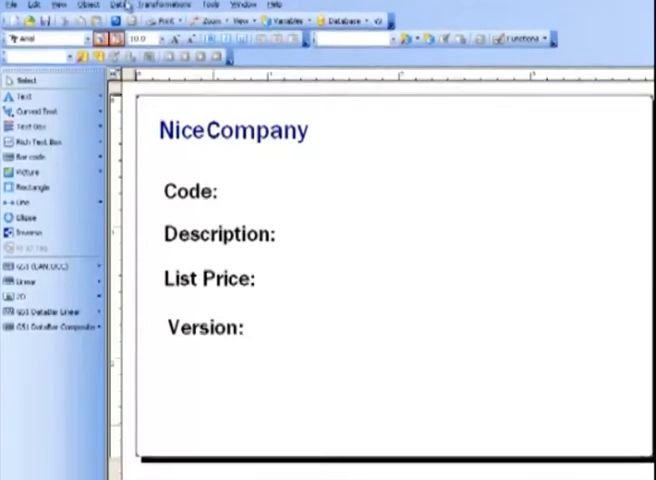
# Link the label to Example.mdb's NiceCompany table with all fields, selecting records at print time
pyautogui.click(124, 5)
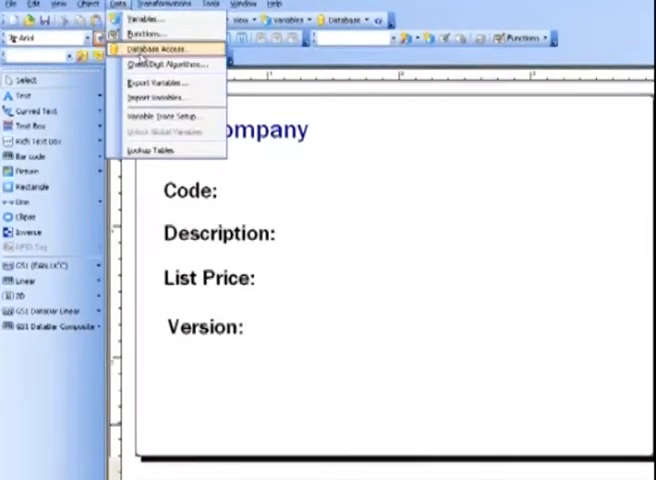
pyautogui.click(165, 50)
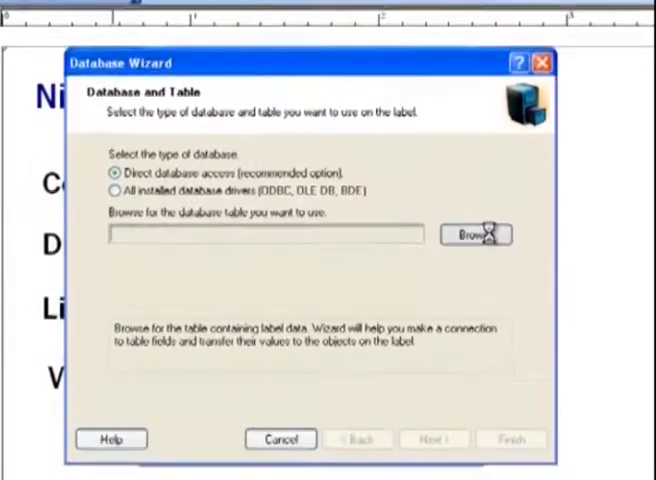
pyautogui.click(475, 233)
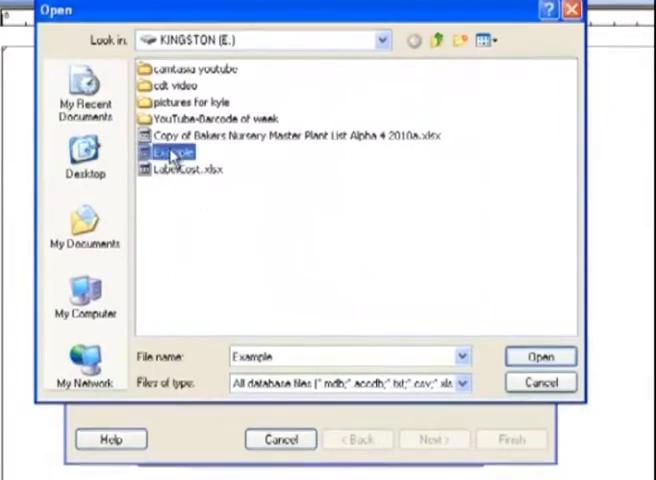
pyautogui.click(539, 356)
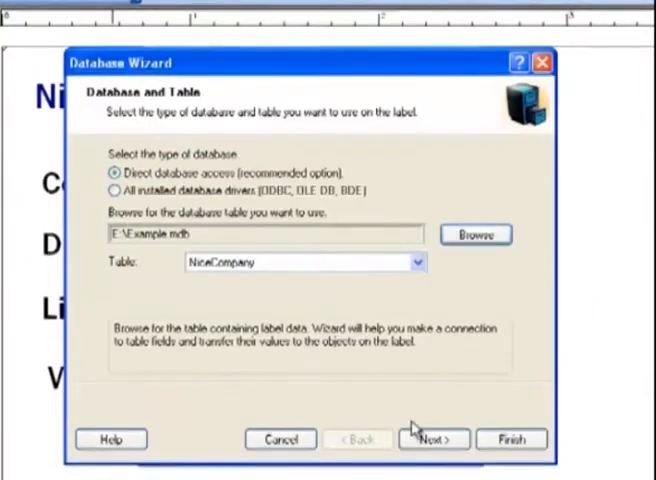
pyautogui.click(432, 438)
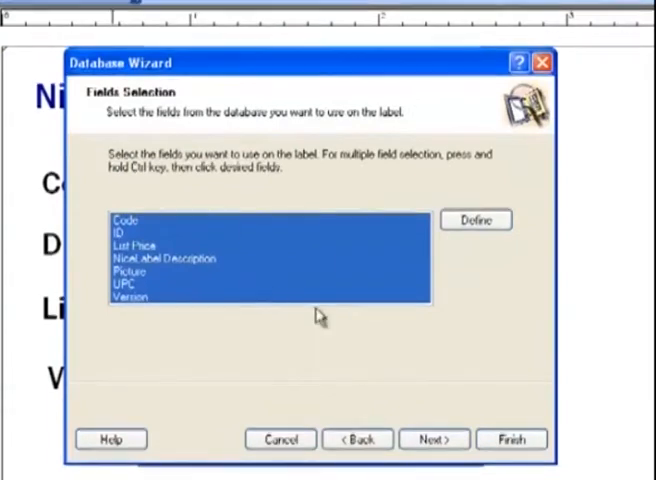
pyautogui.click(433, 438)
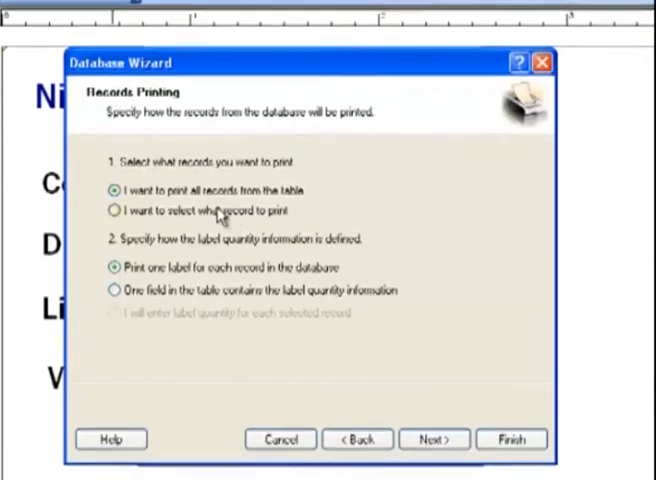
pyautogui.click(110, 210)
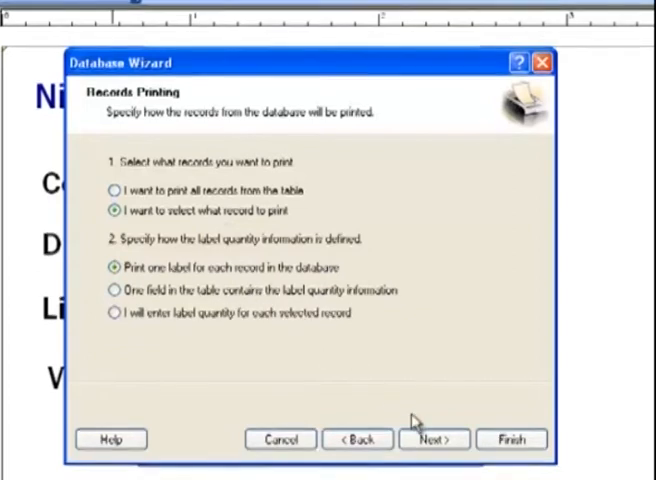
pyautogui.click(432, 439)
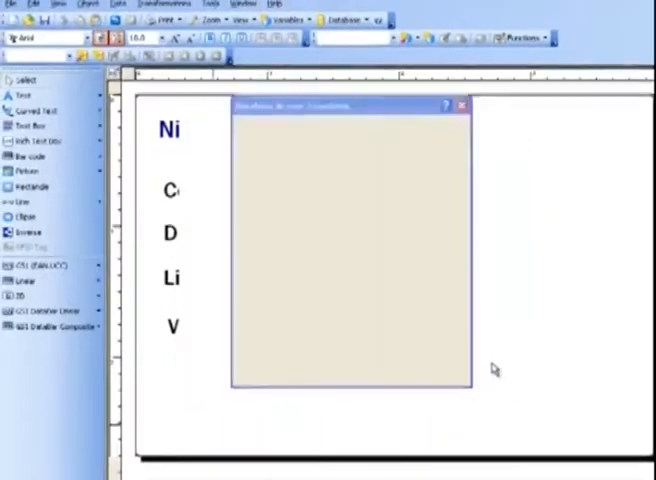
# Place the NiceCompany List Price field beside List Price and add a barcode from NiceCompany.UPC
pyautogui.click(461, 105)
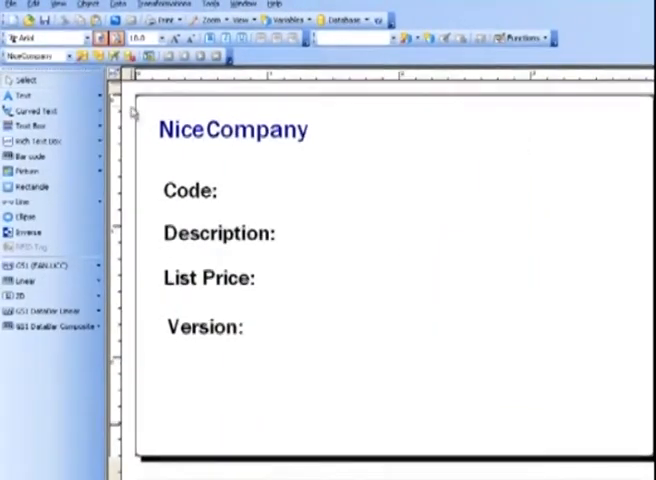
pyautogui.click(25, 95)
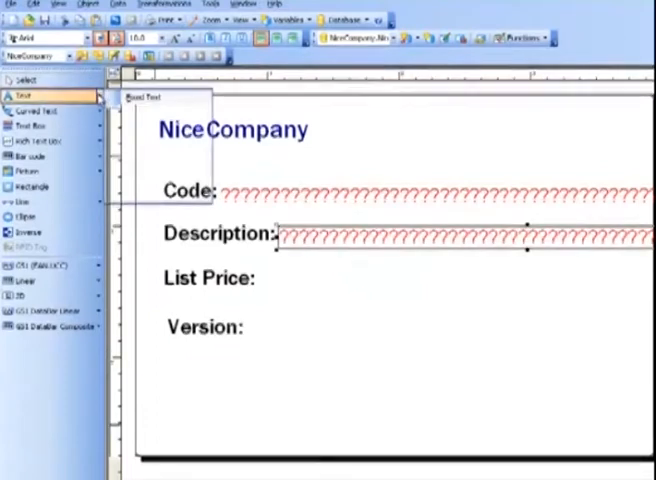
pyautogui.click(165, 192)
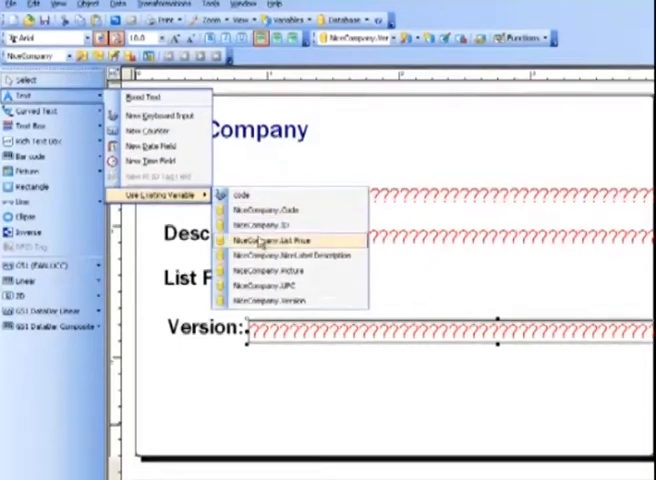
pyautogui.click(262, 241)
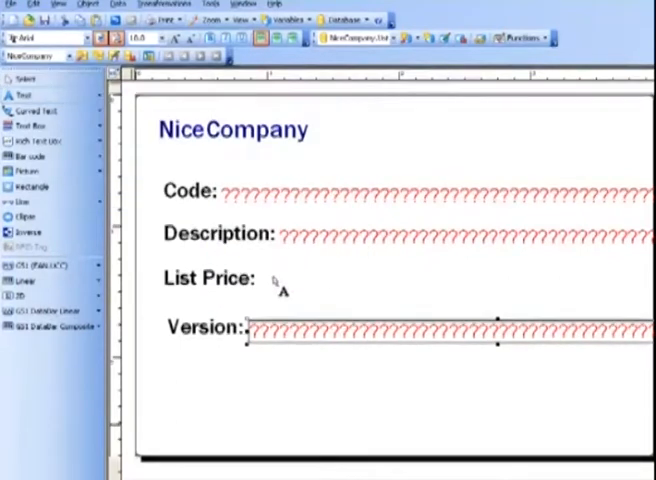
pyautogui.click(410, 280)
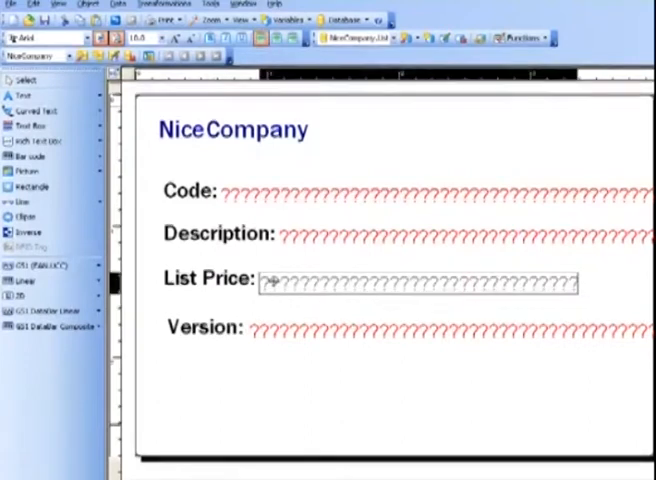
pyautogui.click(30, 157)
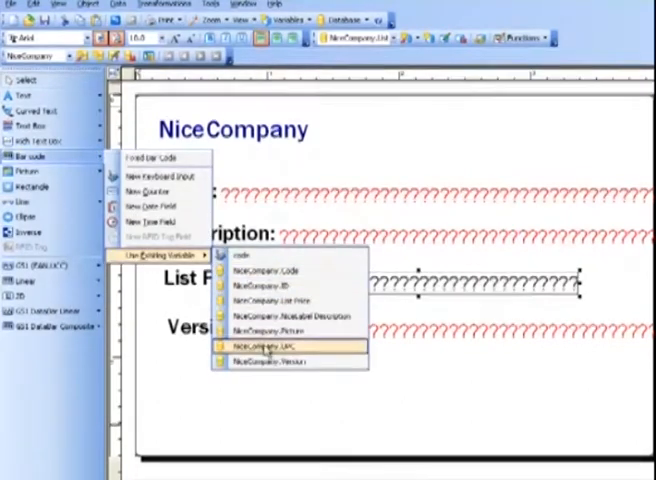
pyautogui.click(262, 345)
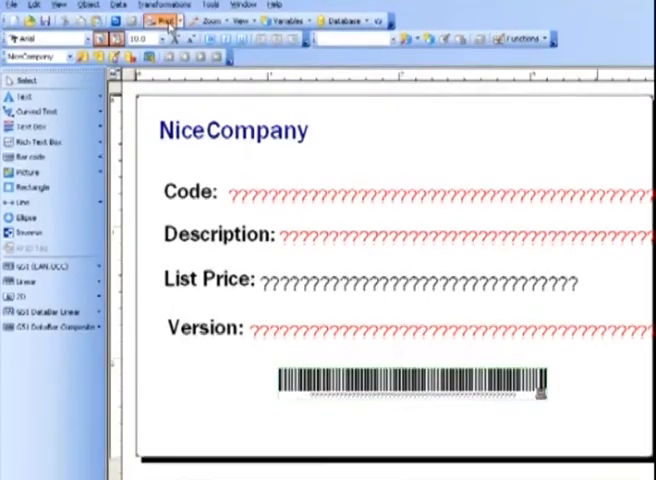
# In the Print dialog, pick a NiceCompany record through Select Records and confirm it
pyautogui.click(157, 22)
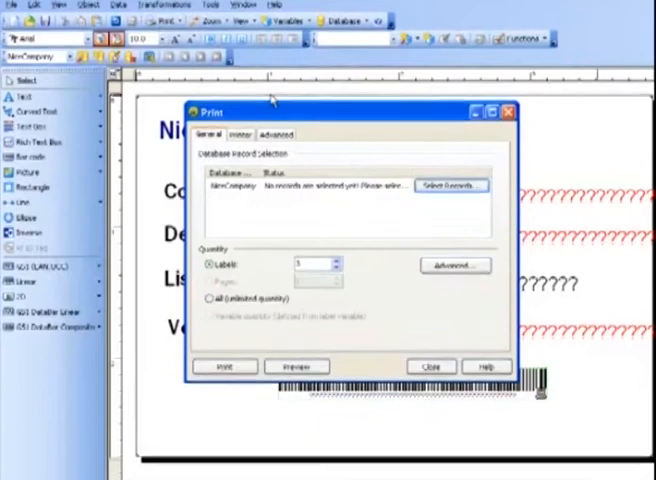
pyautogui.moveTo(310, 282)
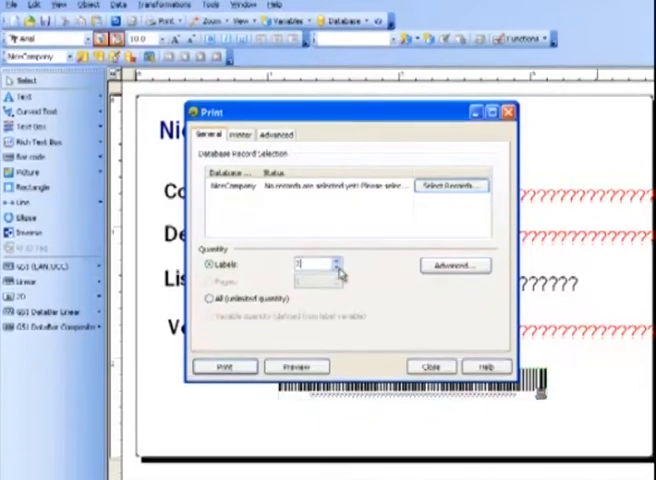
pyautogui.click(452, 186)
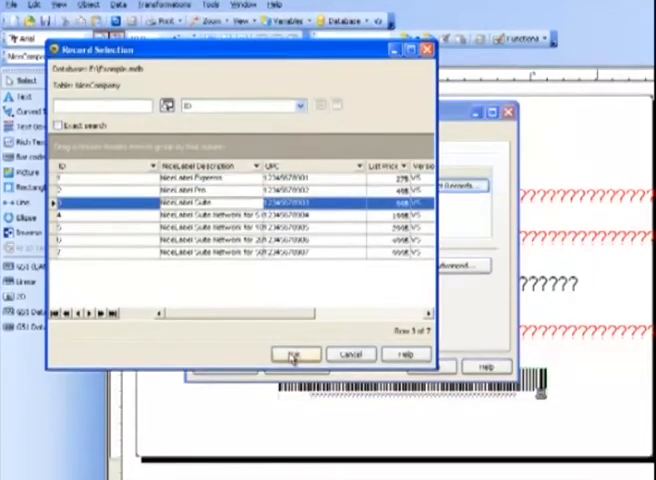
pyautogui.click(293, 354)
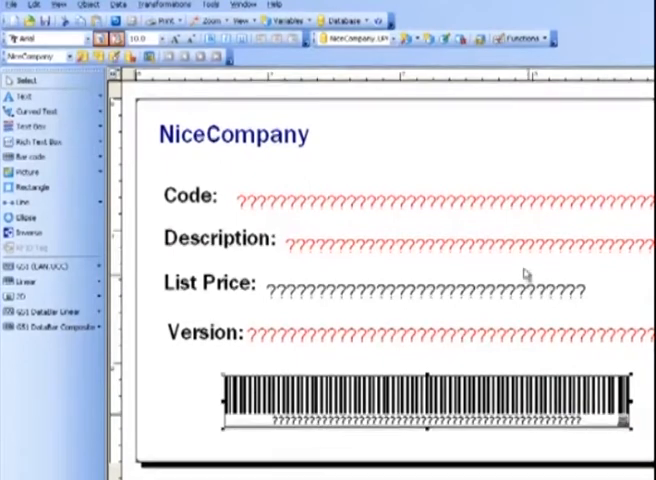
# Delete the Code and Description fields and open the database connection settings
pyautogui.click(410, 196)
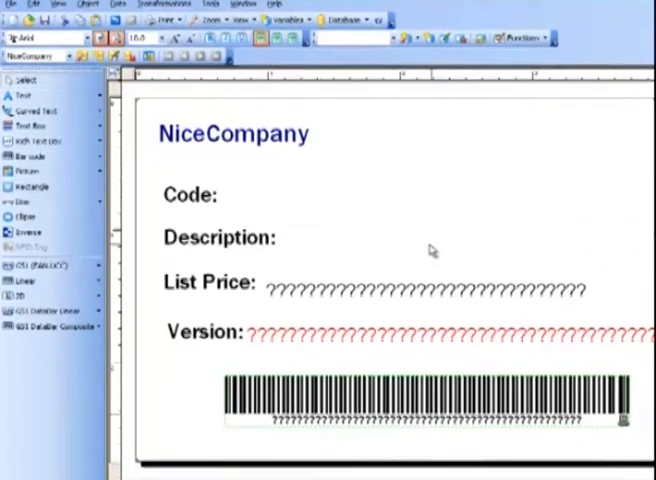
pyautogui.click(430, 290)
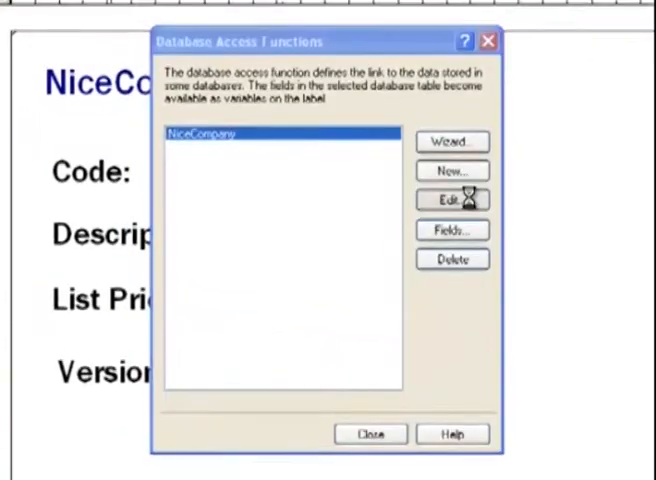
# Enable the NiceCompany filter with the condition Code = code and apply it
pyautogui.click(451, 199)
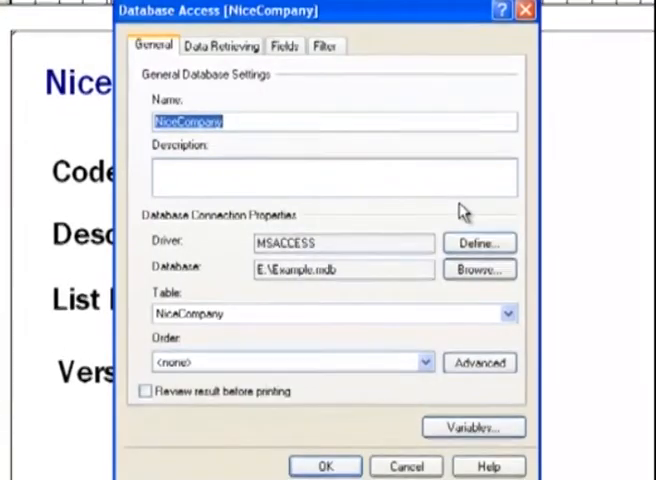
pyautogui.click(325, 46)
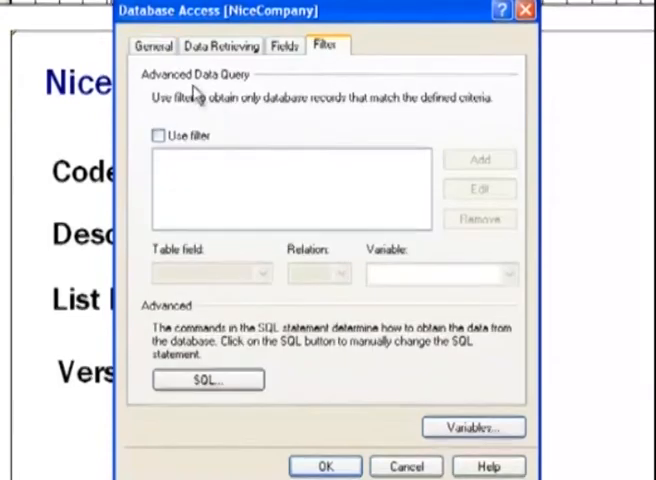
pyautogui.click(159, 136)
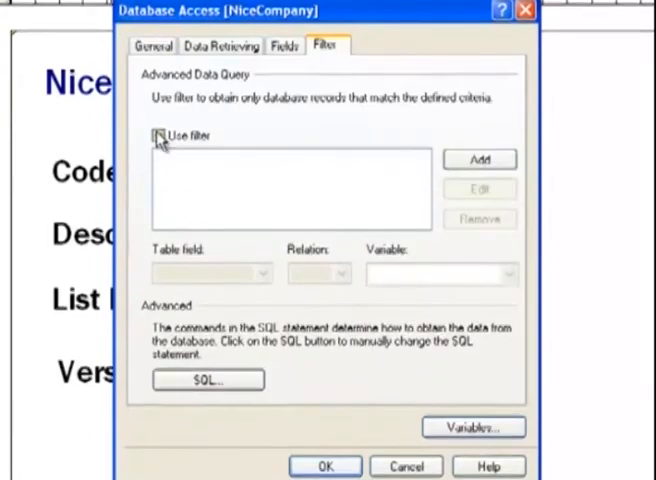
pyautogui.click(157, 136)
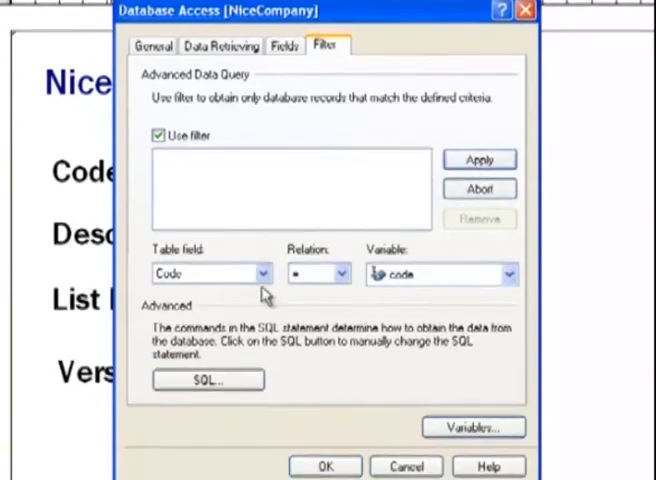
pyautogui.click(264, 272)
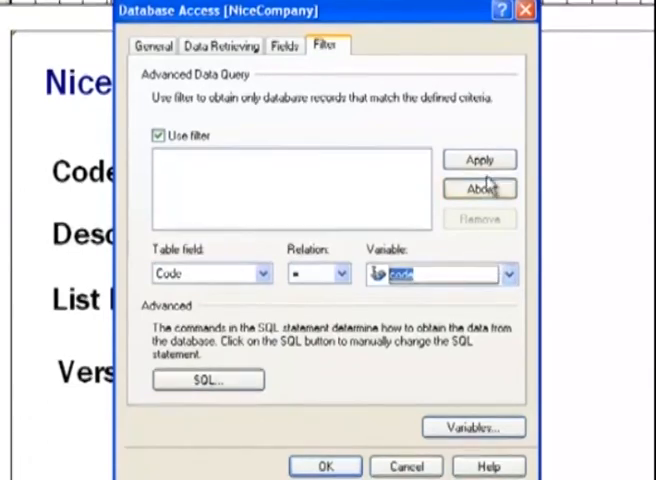
pyautogui.click(479, 159)
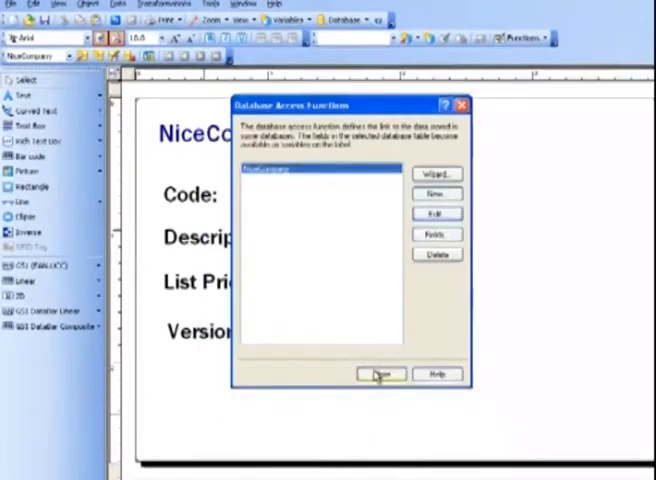
pyautogui.click(382, 374)
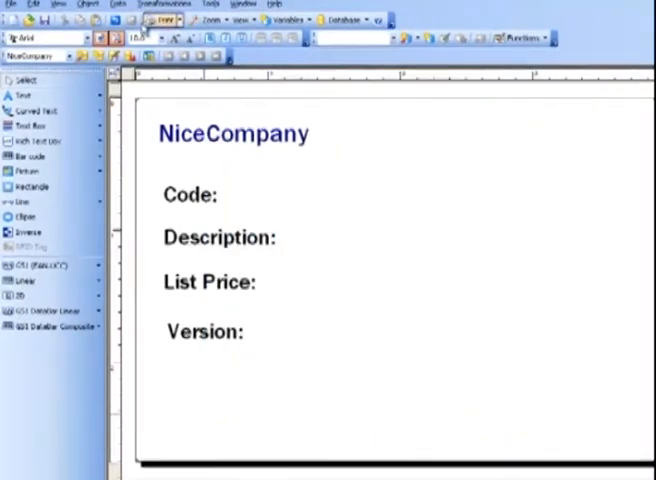
# Add a keyboard-input field prompting 'what is the code you are looking for?' after Code:
pyautogui.click(28, 95)
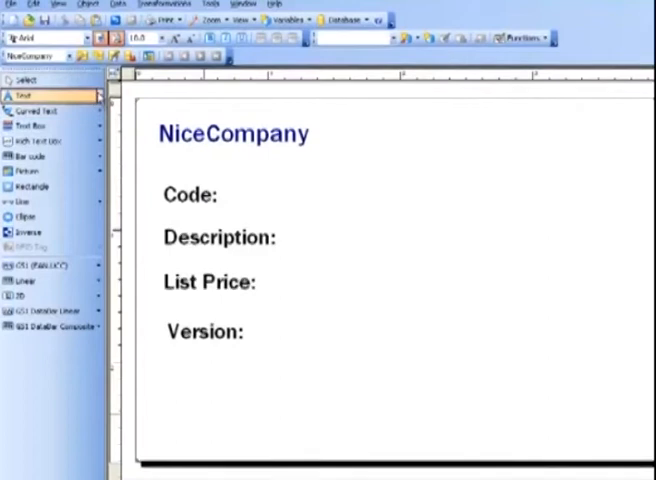
pyautogui.click(20, 93)
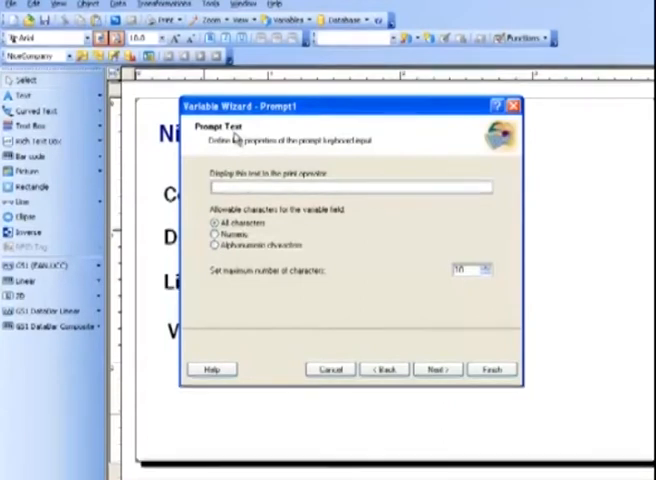
pyautogui.write('what is the code you are looking for?')
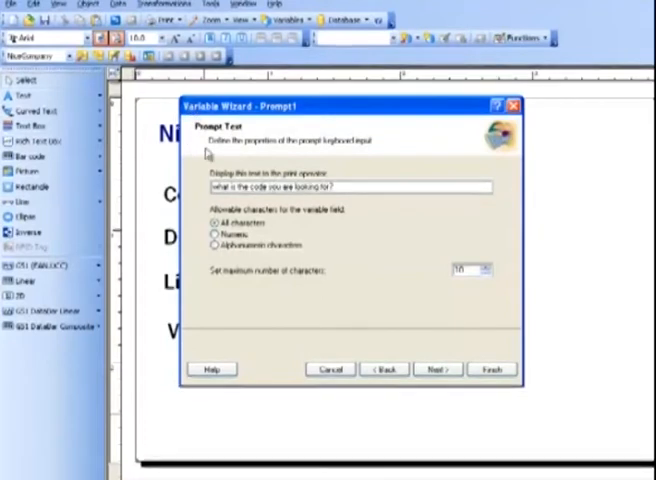
pyautogui.click(438, 369)
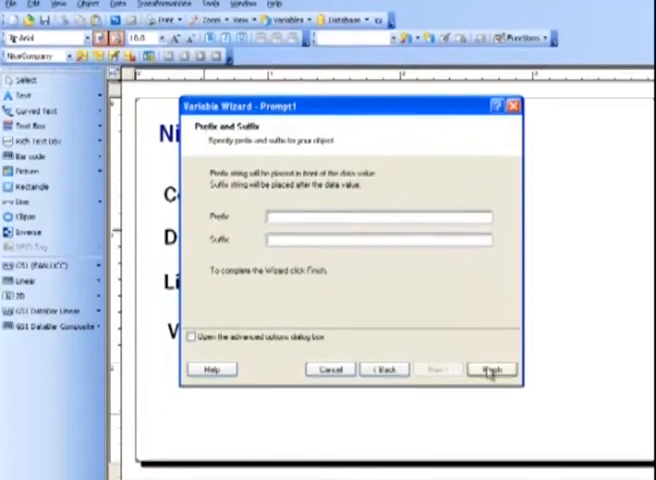
pyautogui.click(490, 369)
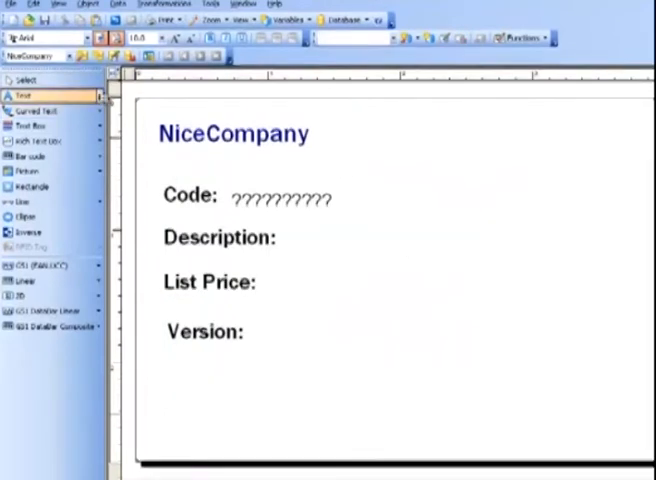
# Place the NiceCompany.Version field beside Version
pyautogui.click(22, 95)
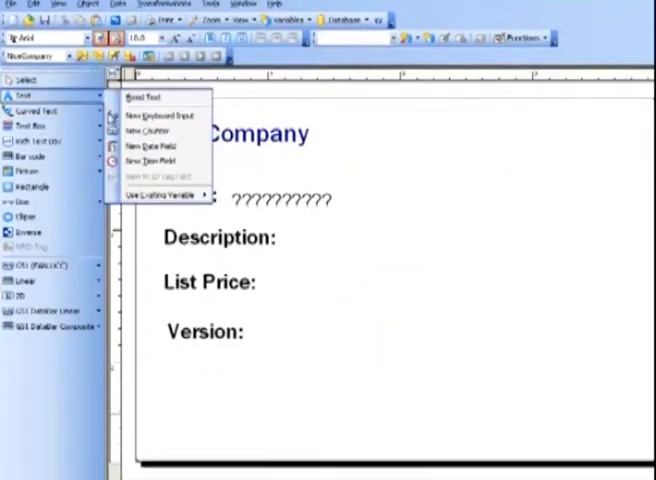
pyautogui.click(166, 193)
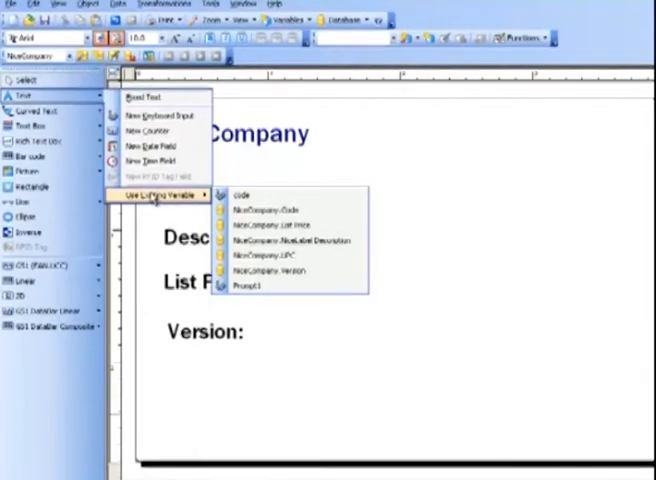
pyautogui.moveTo(290, 271)
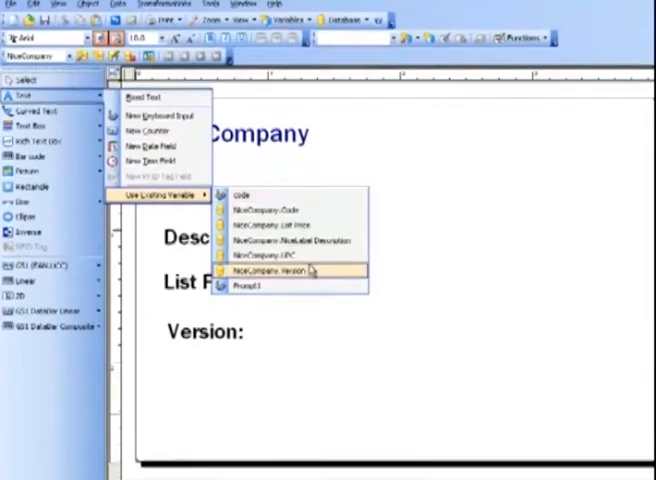
pyautogui.click(270, 270)
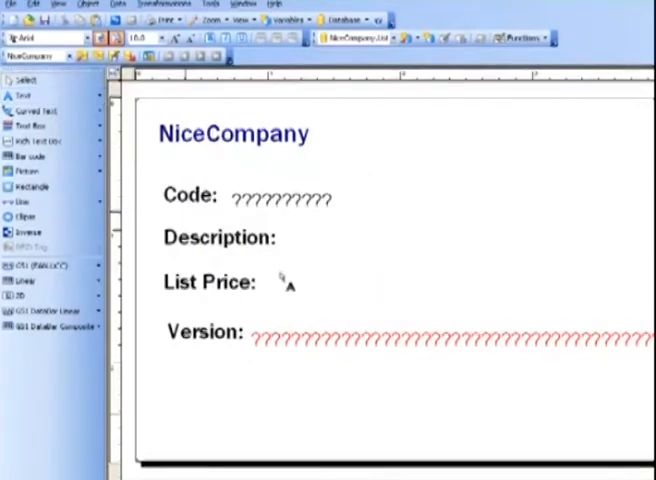
# Add the NiceCompany List Price and Description fields, plus a barcode from NiceCompany.UPC
pyautogui.click(24, 94)
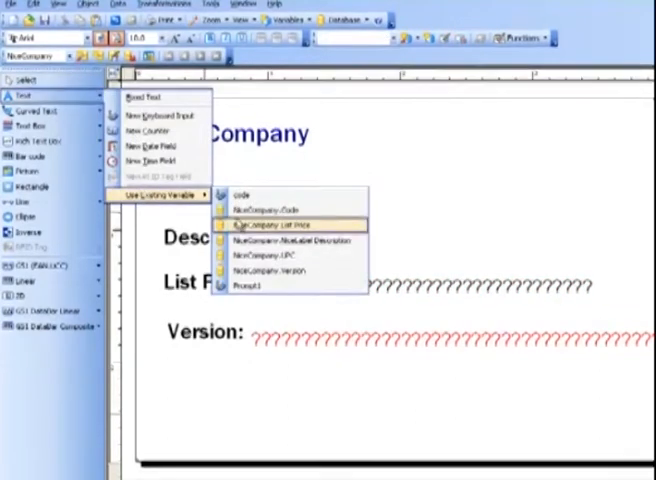
pyautogui.click(287, 224)
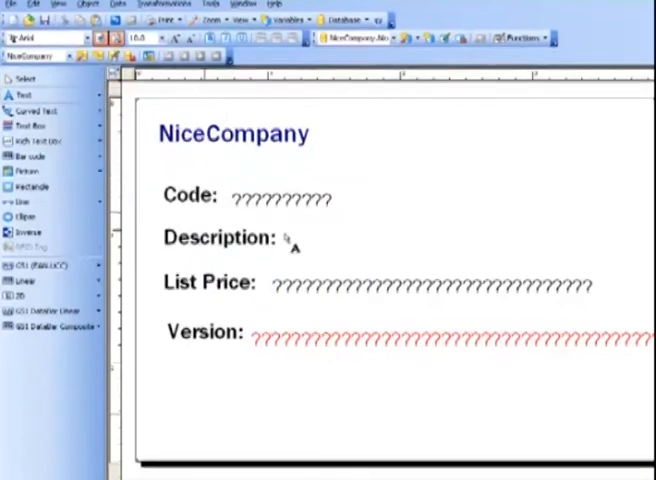
pyautogui.click(31, 158)
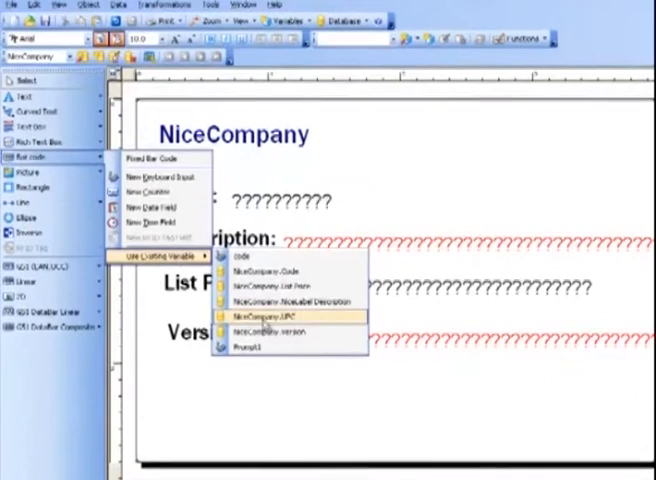
pyautogui.click(289, 317)
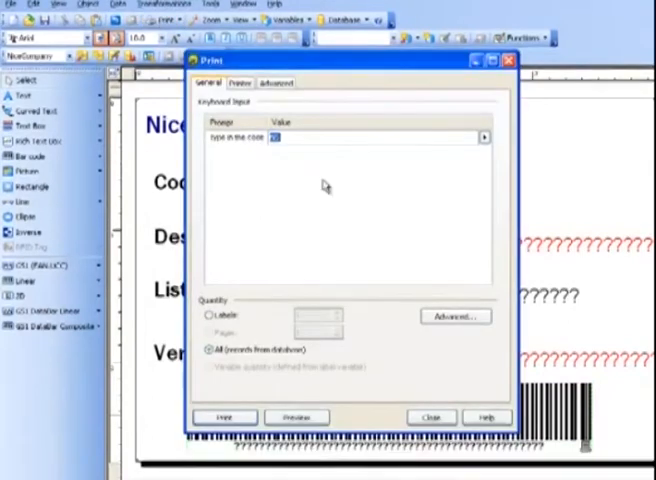
# Enter code 'N' at the print prompt and print the labels
pyautogui.write('N')
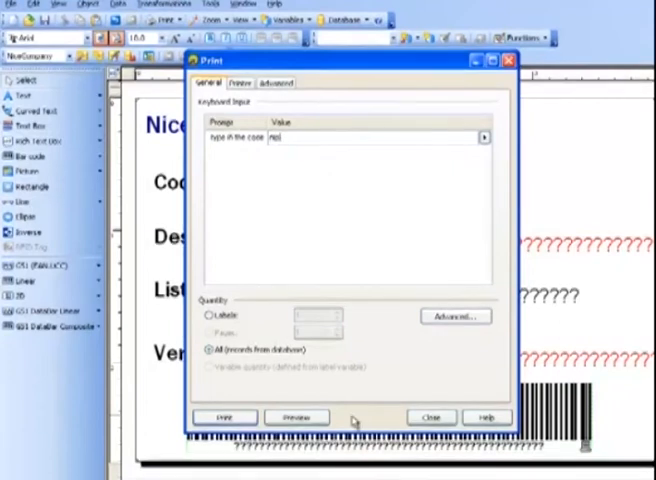
pyautogui.click(295, 417)
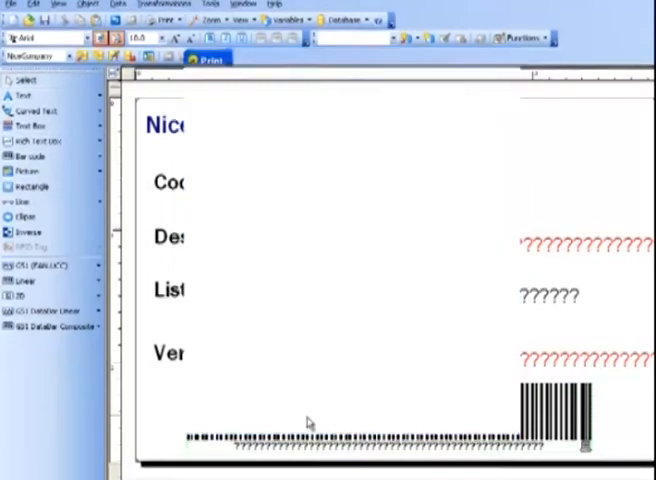